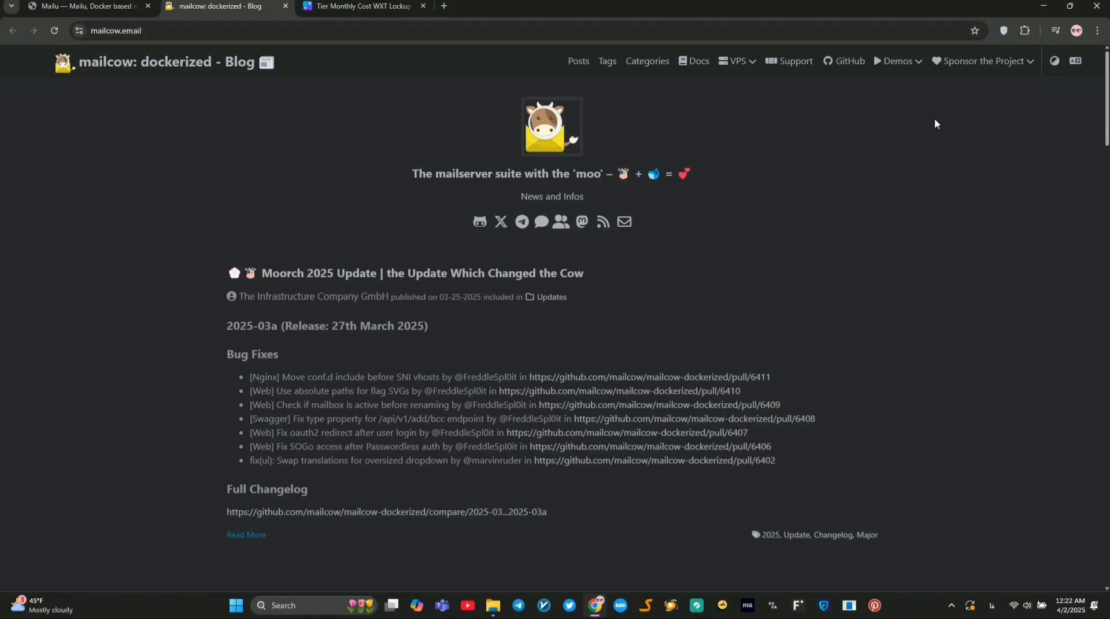
# - Scroll through the mailcow blog's recent update posts and back to the top, then switch to the Mailu docs tab
pyautogui.scroll(-3)
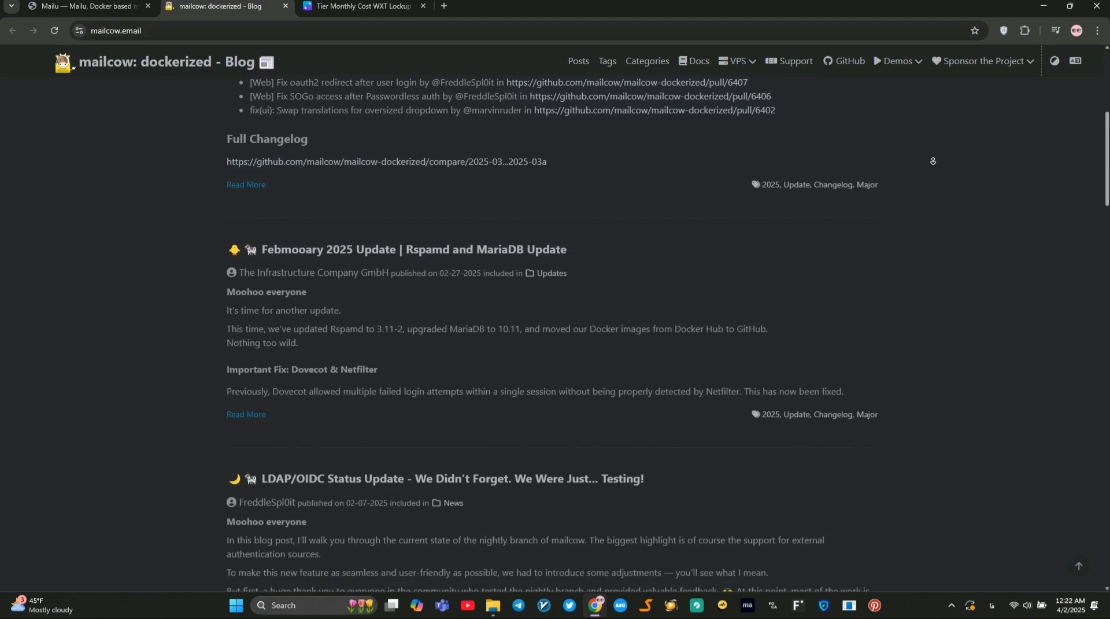
pyautogui.scroll(-3)
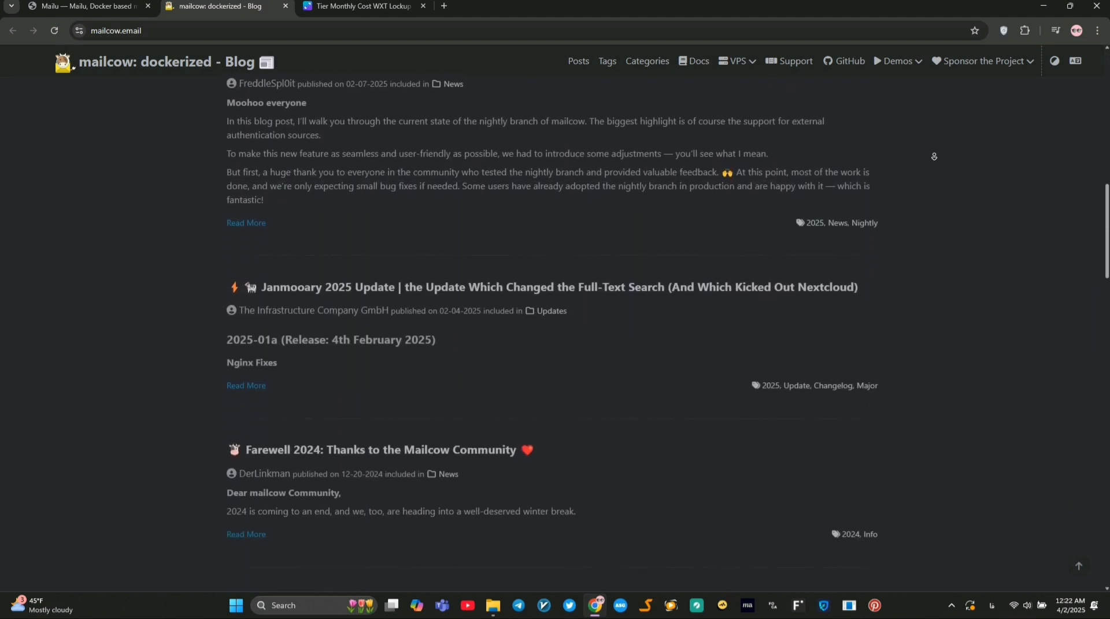
pyautogui.scroll(-3)
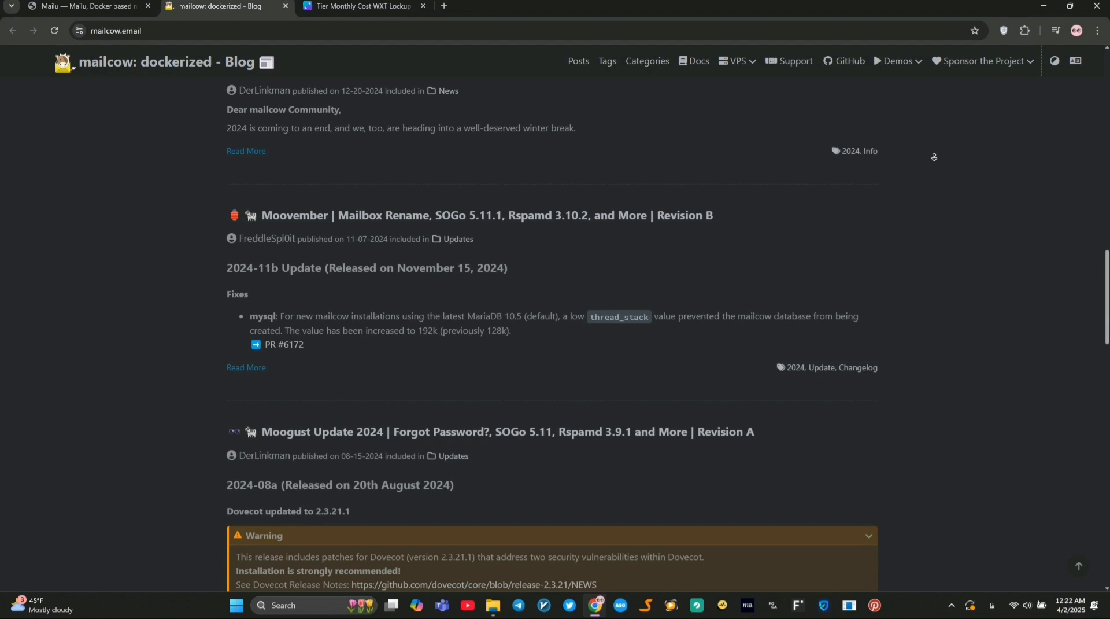
pyautogui.scroll(-3)
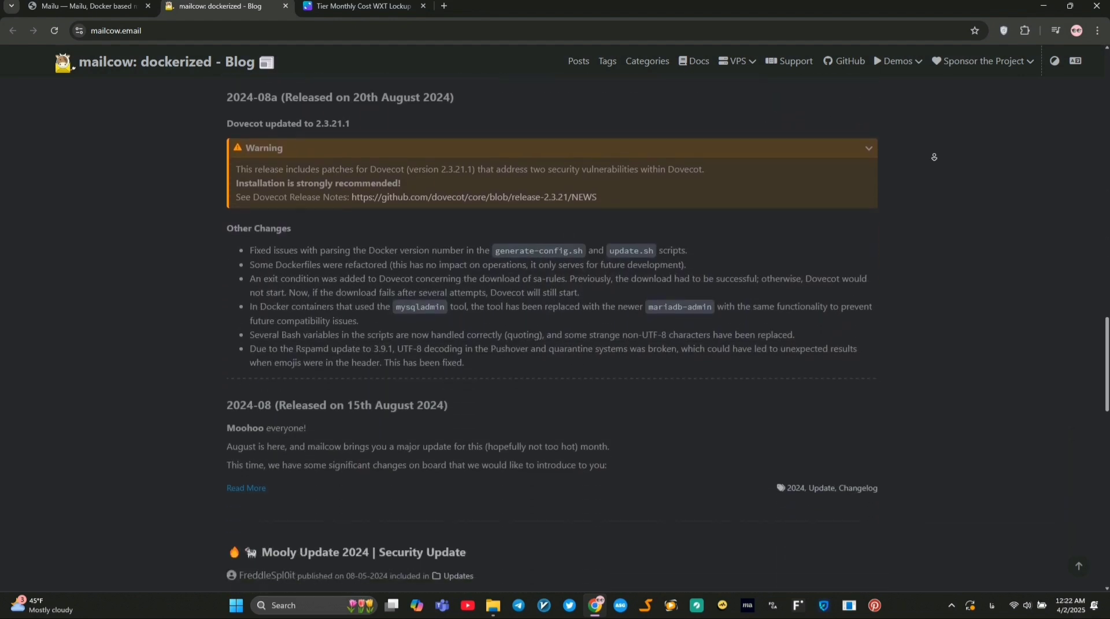
pyautogui.scroll(-3)
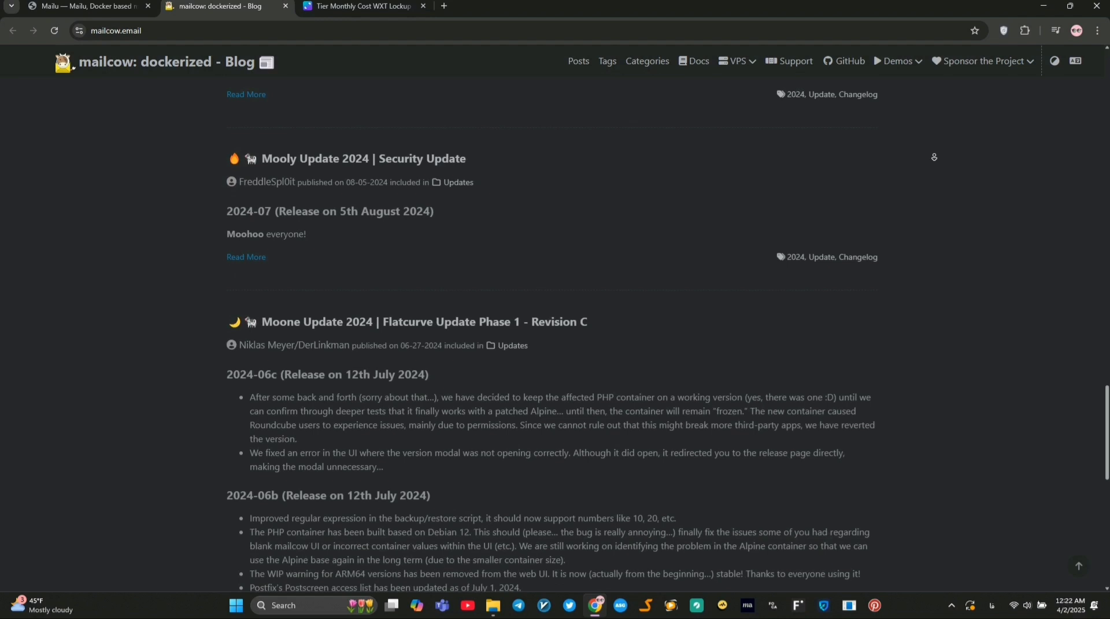
pyautogui.scroll(-3)
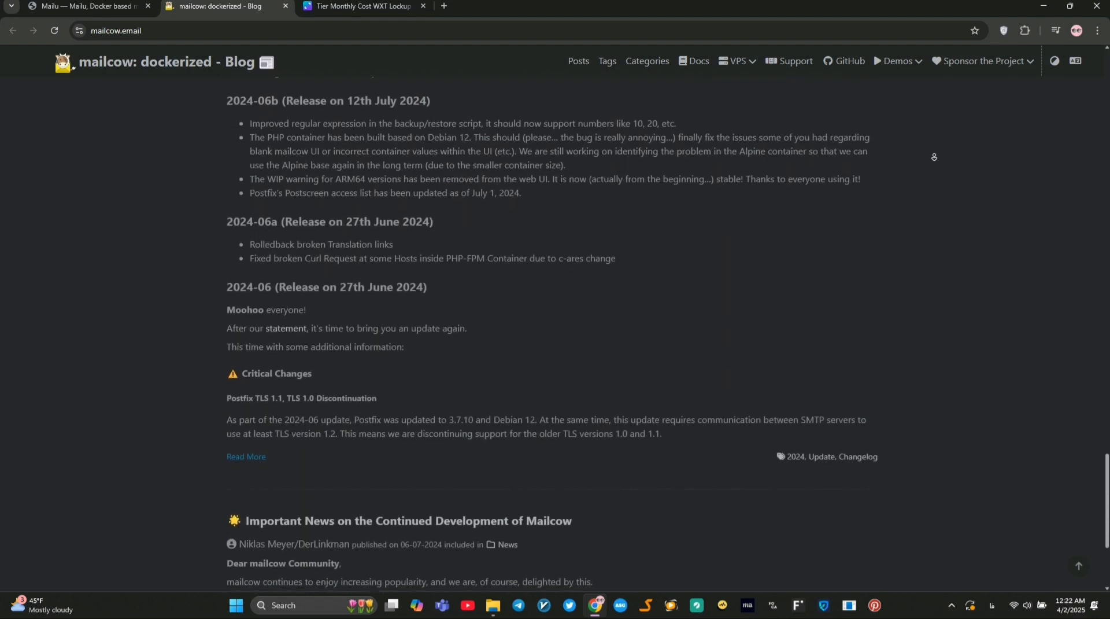
pyautogui.scroll(-3)
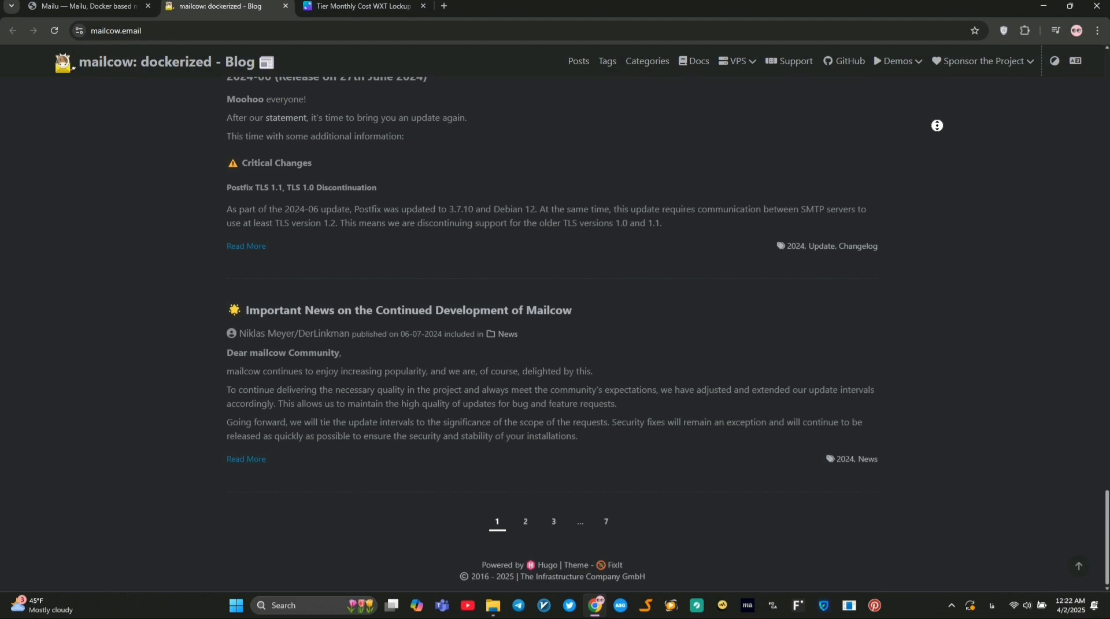
pyautogui.scroll(3)
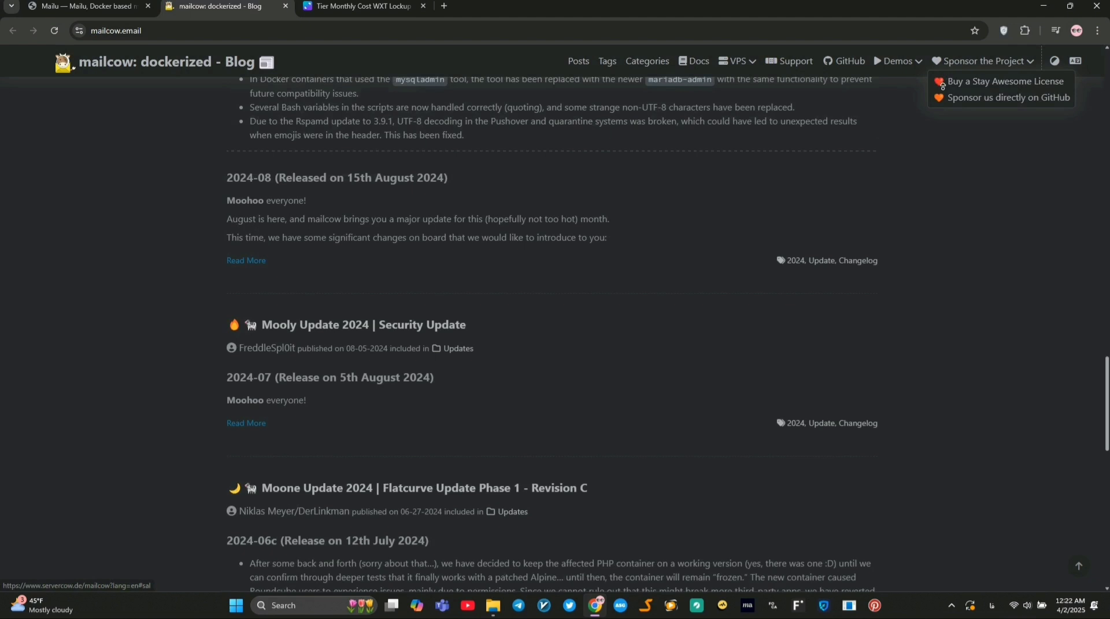
pyautogui.scroll(3)
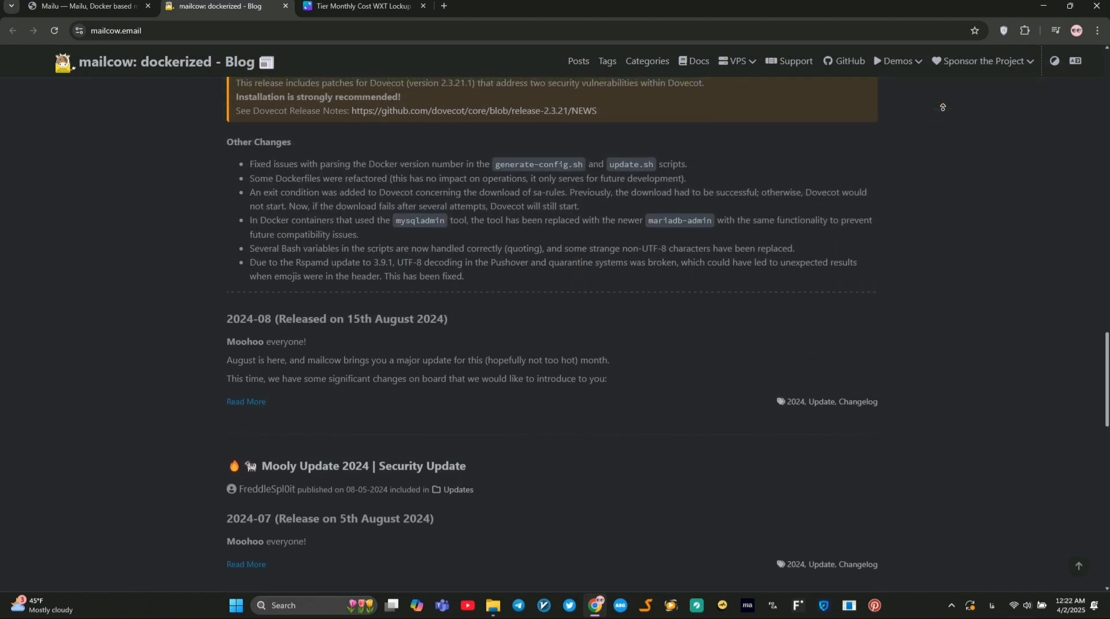
pyautogui.scroll(3)
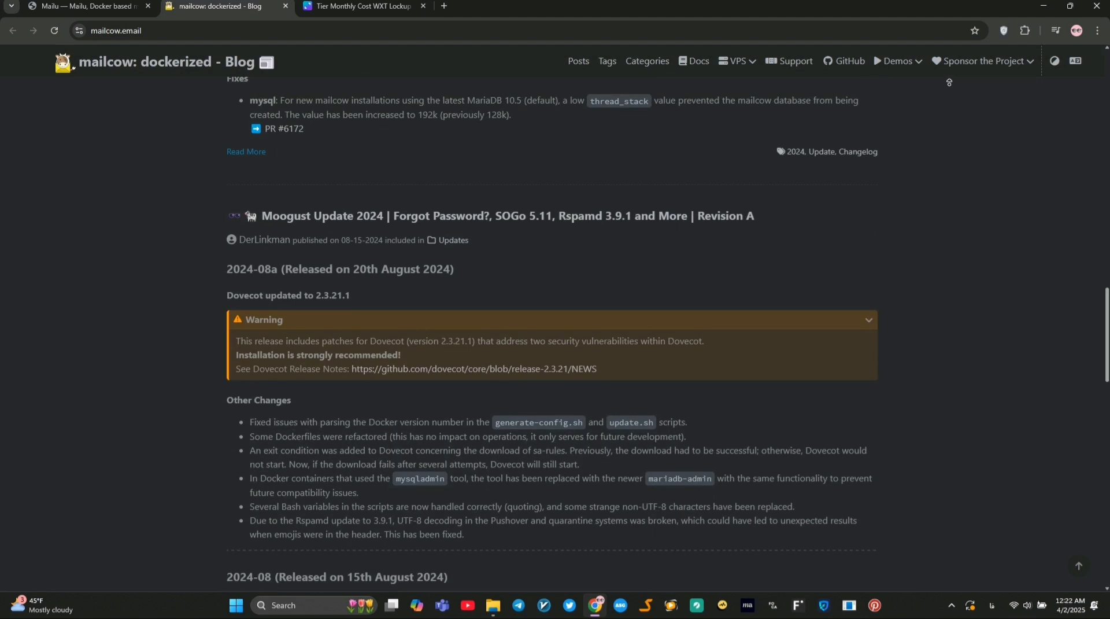
pyautogui.scroll(3)
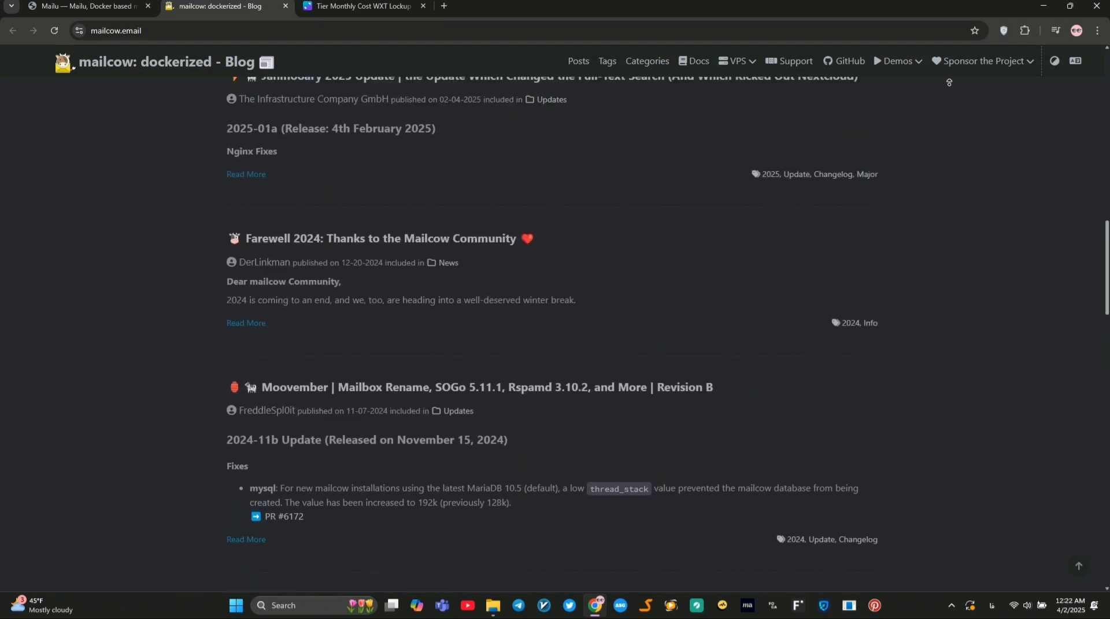
pyautogui.scroll(3)
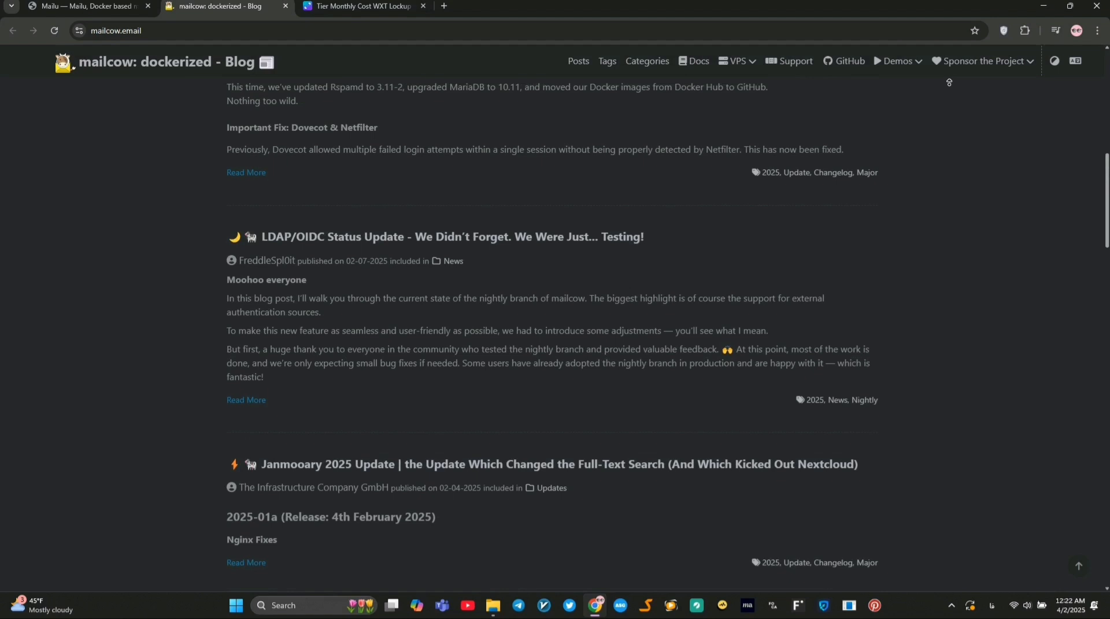
pyautogui.scroll(-3)
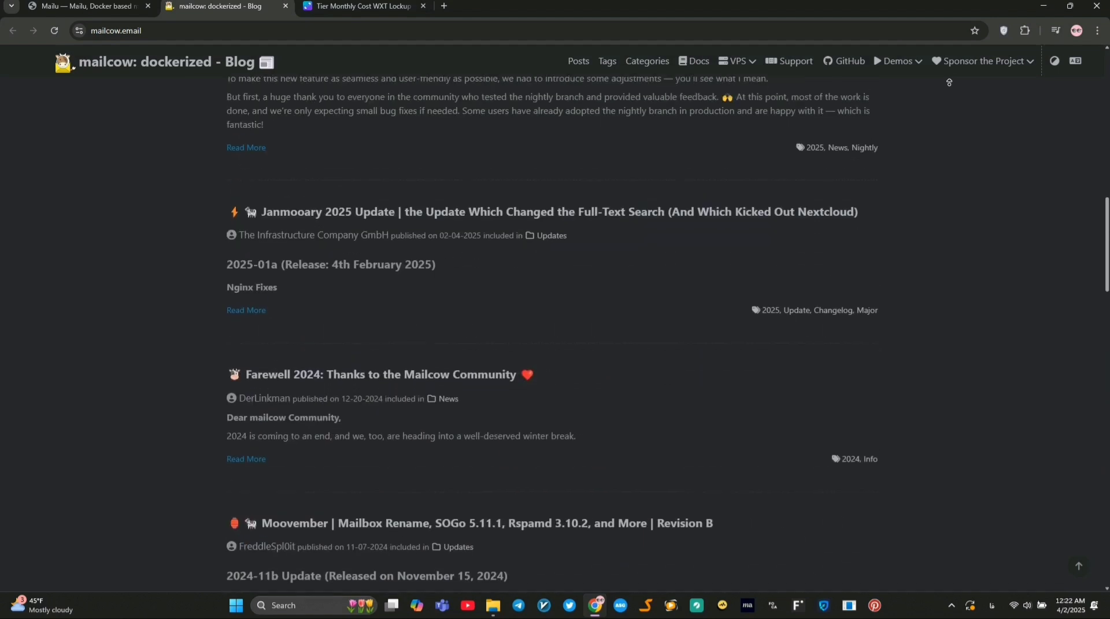
pyautogui.scroll(3)
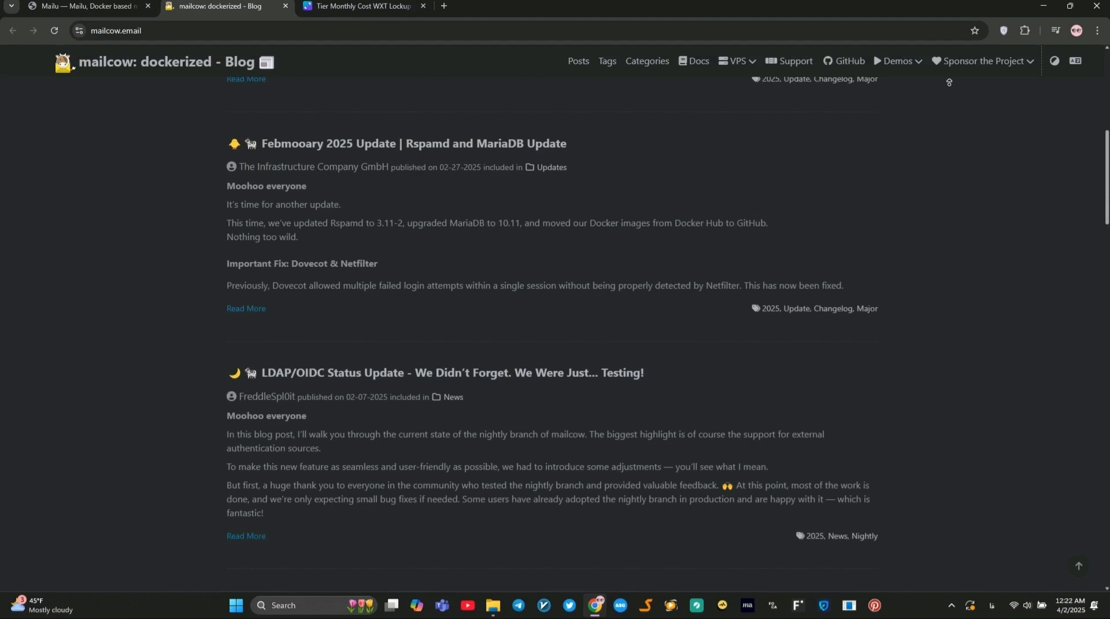
pyautogui.scroll(3)
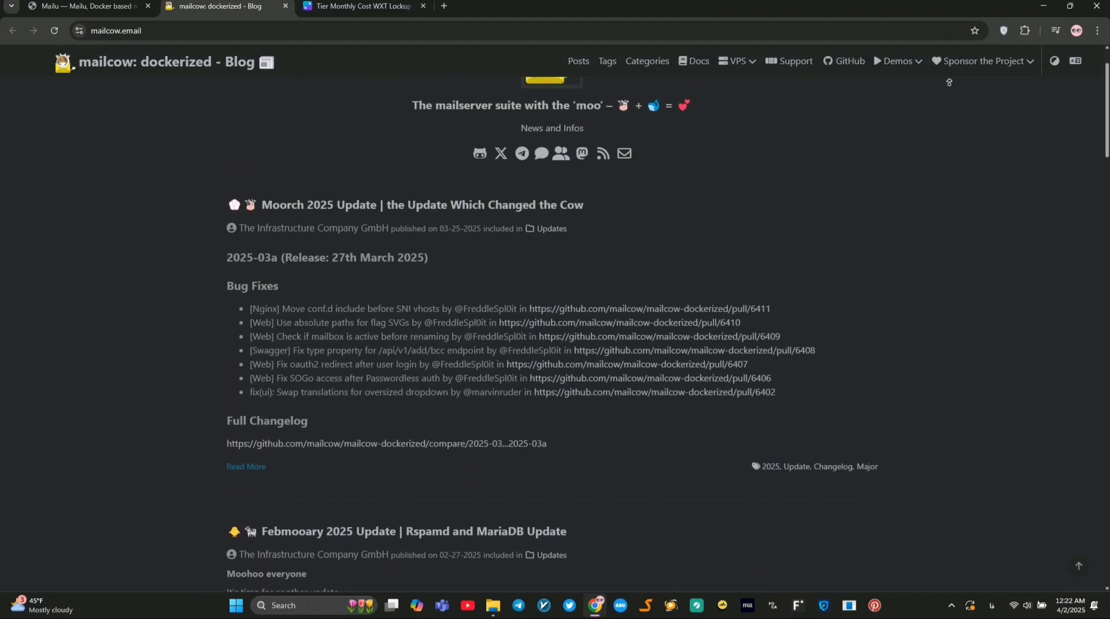
pyautogui.click(78, 6)
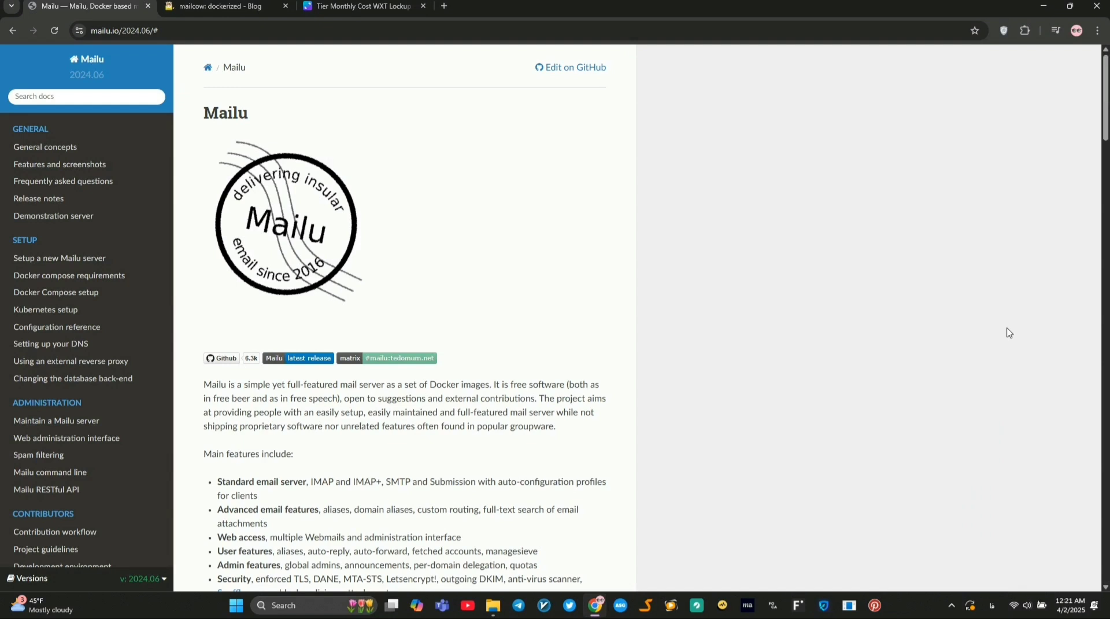
pyautogui.scroll(-3)
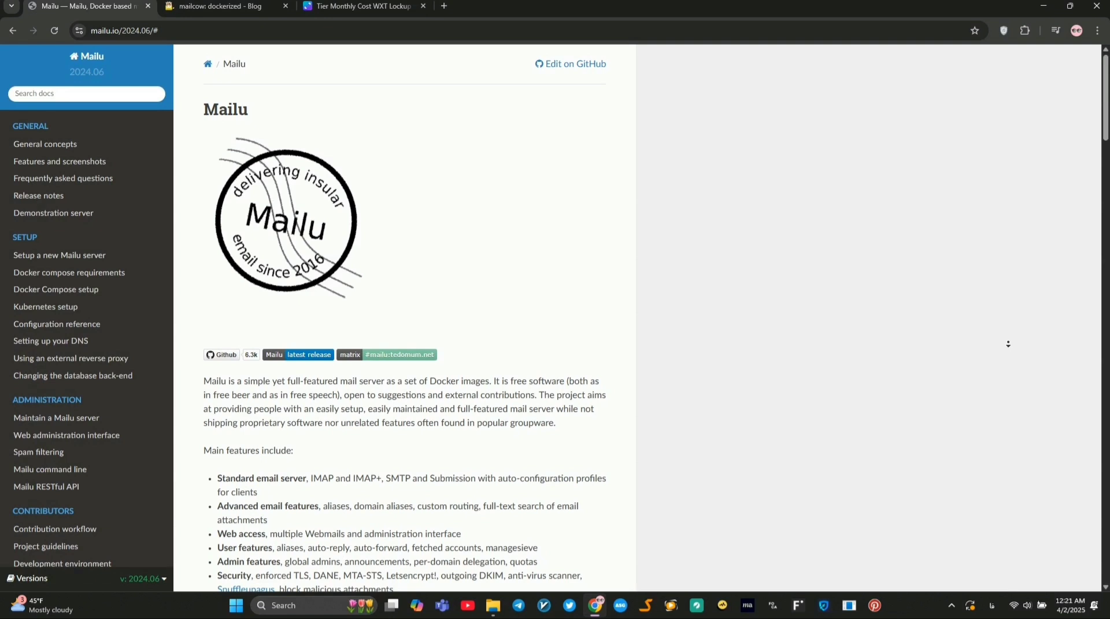
pyautogui.scroll(-3)
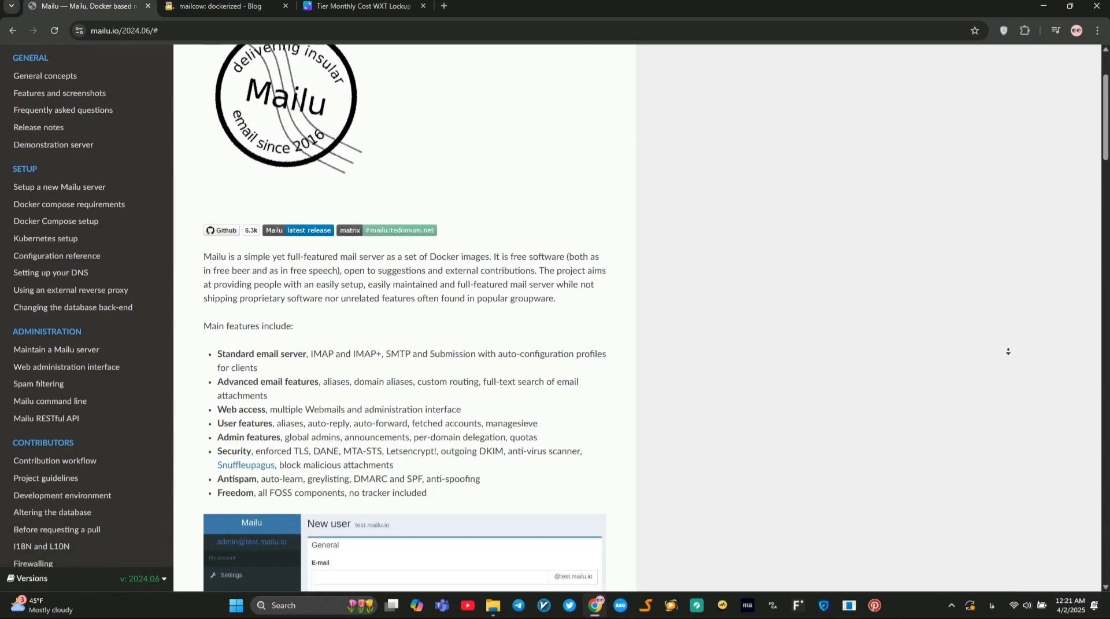
pyautogui.scroll(-3)
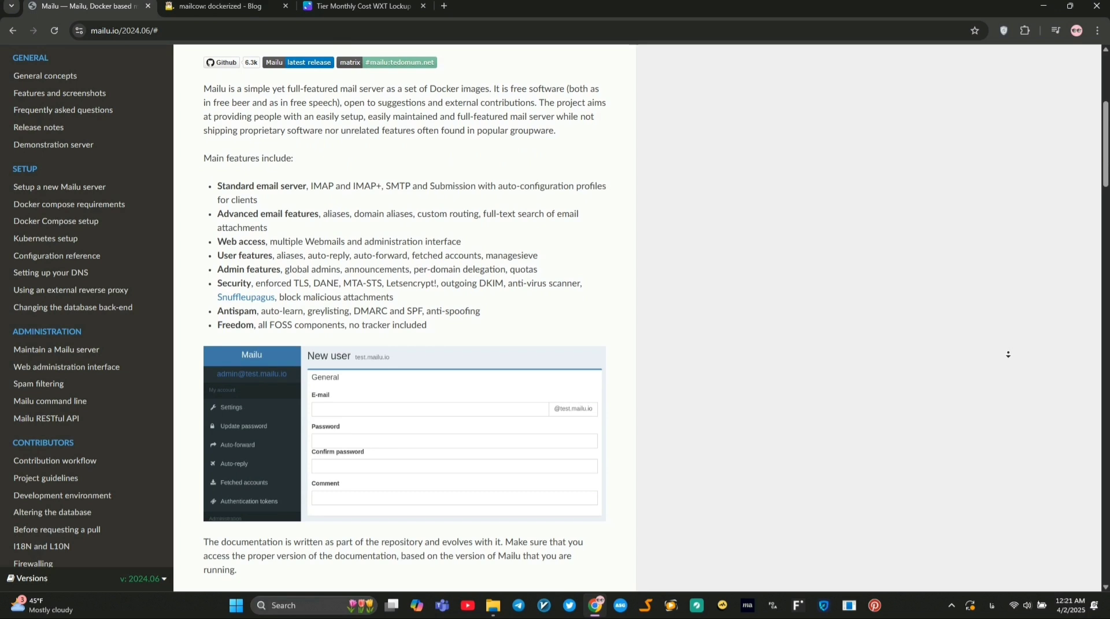
pyautogui.scroll(-3)
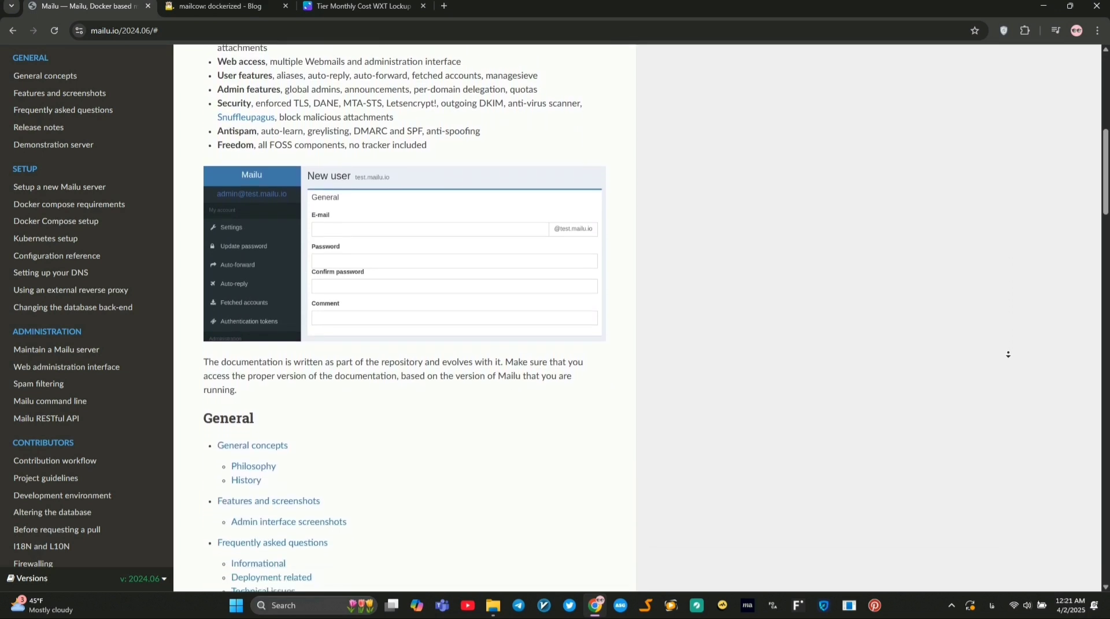
pyautogui.scroll(-3)
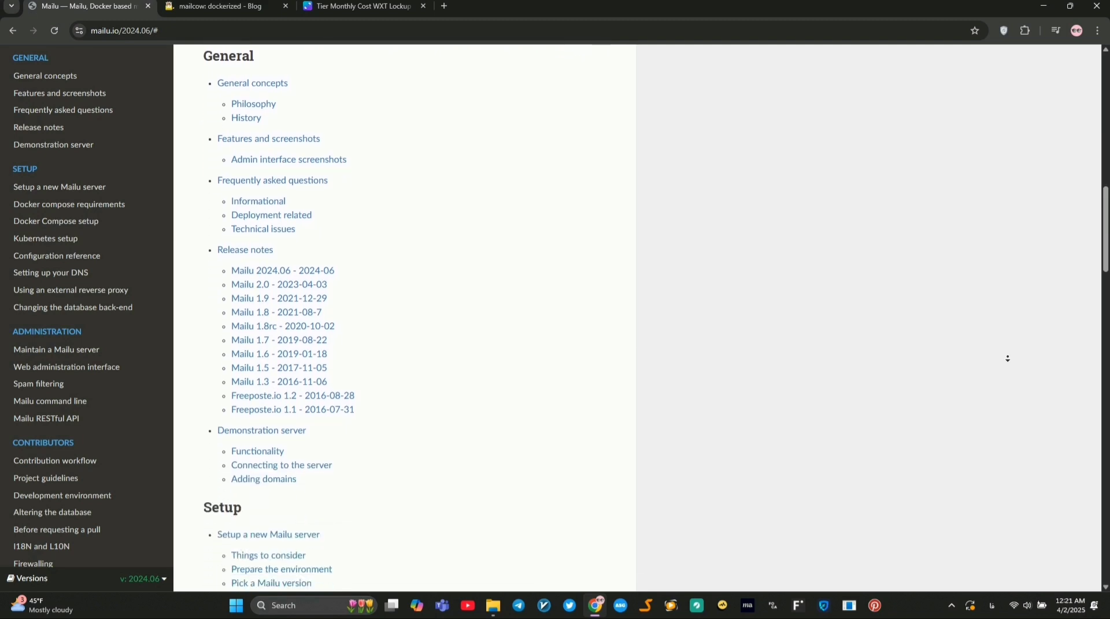
pyautogui.scroll(-3)
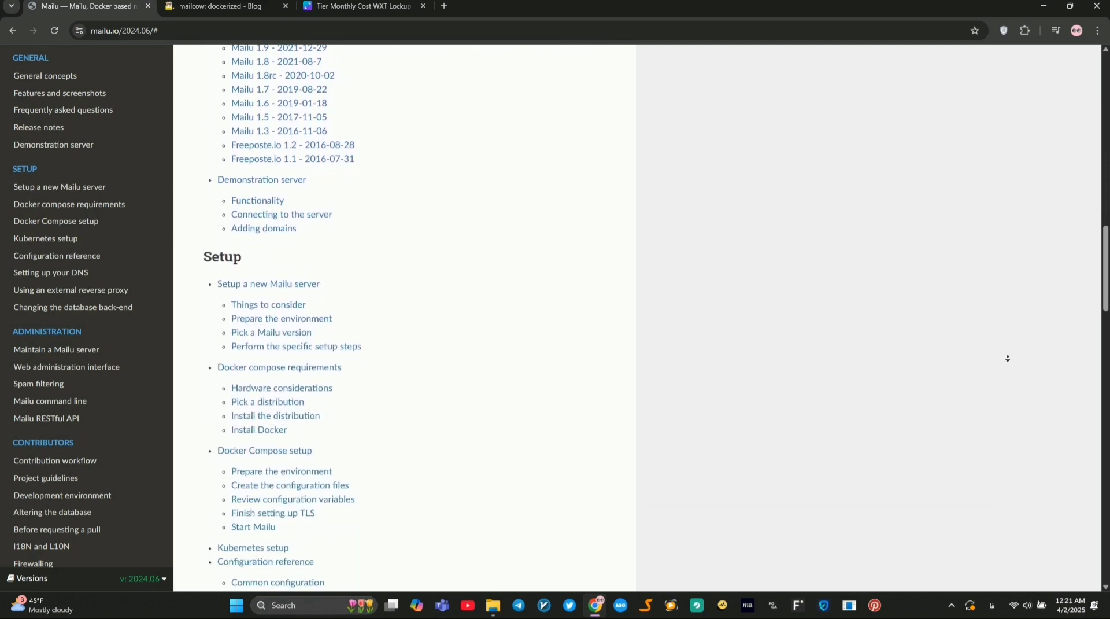
pyautogui.scroll(-3)
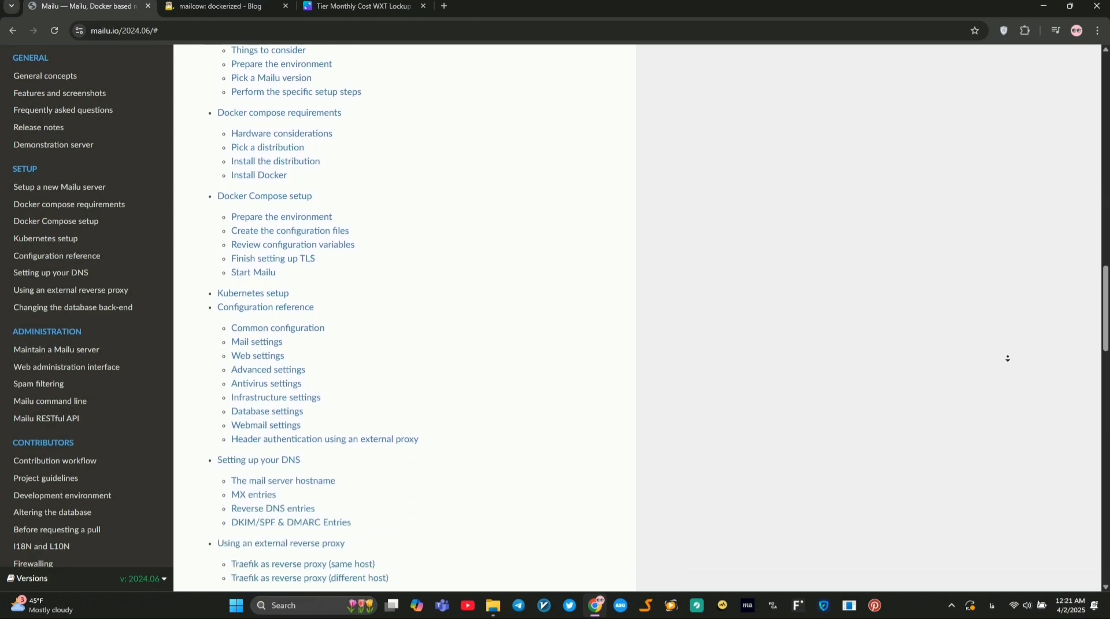
pyautogui.scroll(-3)
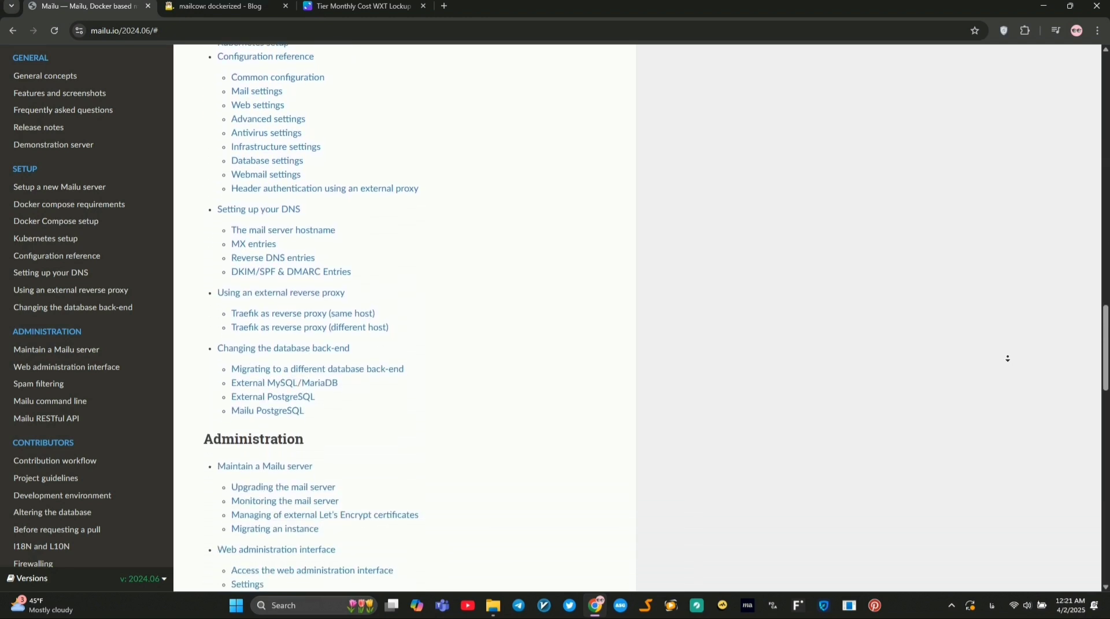
pyautogui.scroll(-3)
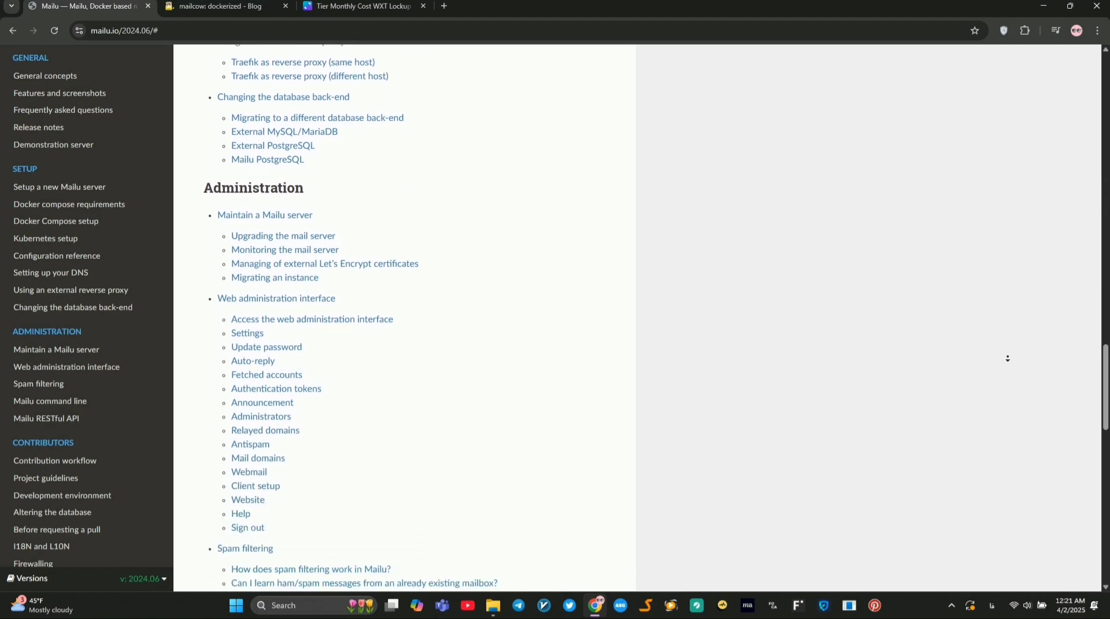
# - Switch to the Canva design showing the seven-aspect Mailcow vs Mailu comparison table
pyautogui.click(361, 6)
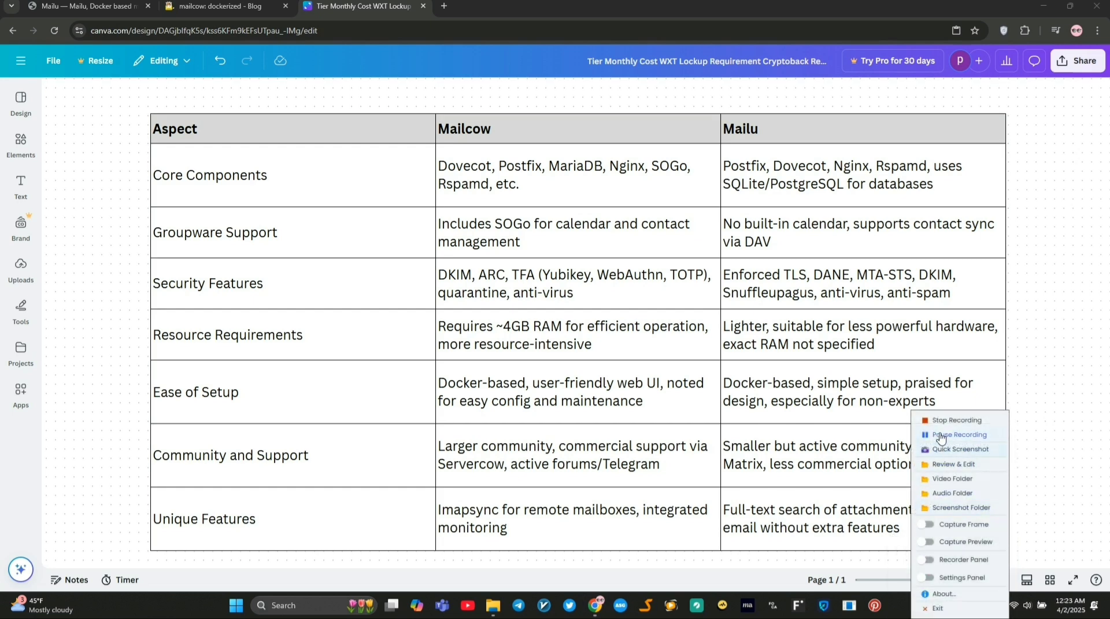
pyautogui.click(1077, 154)
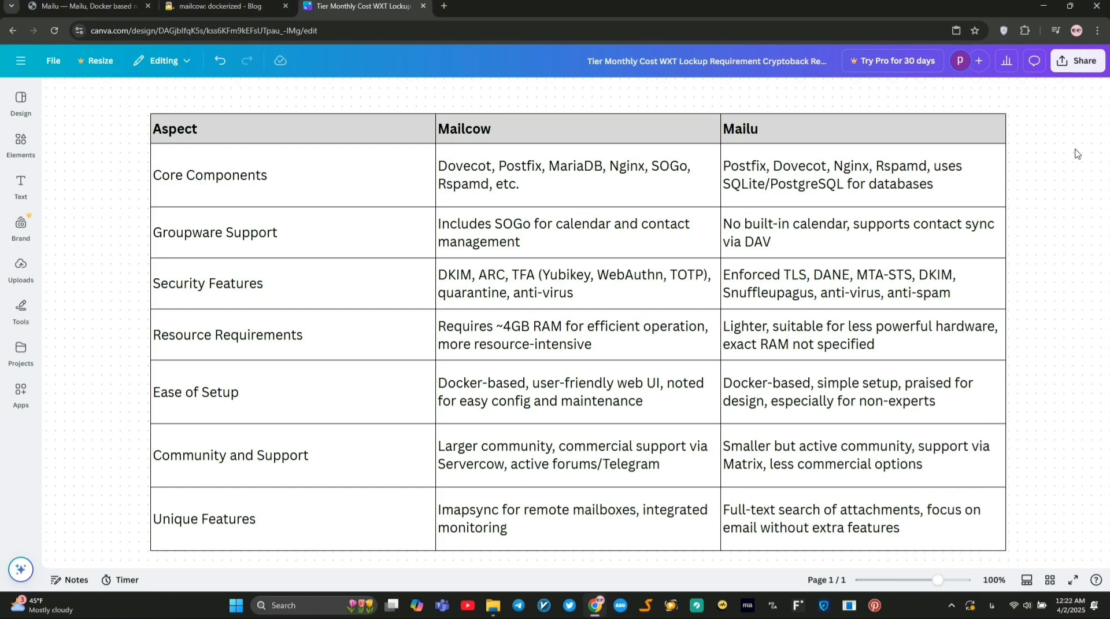